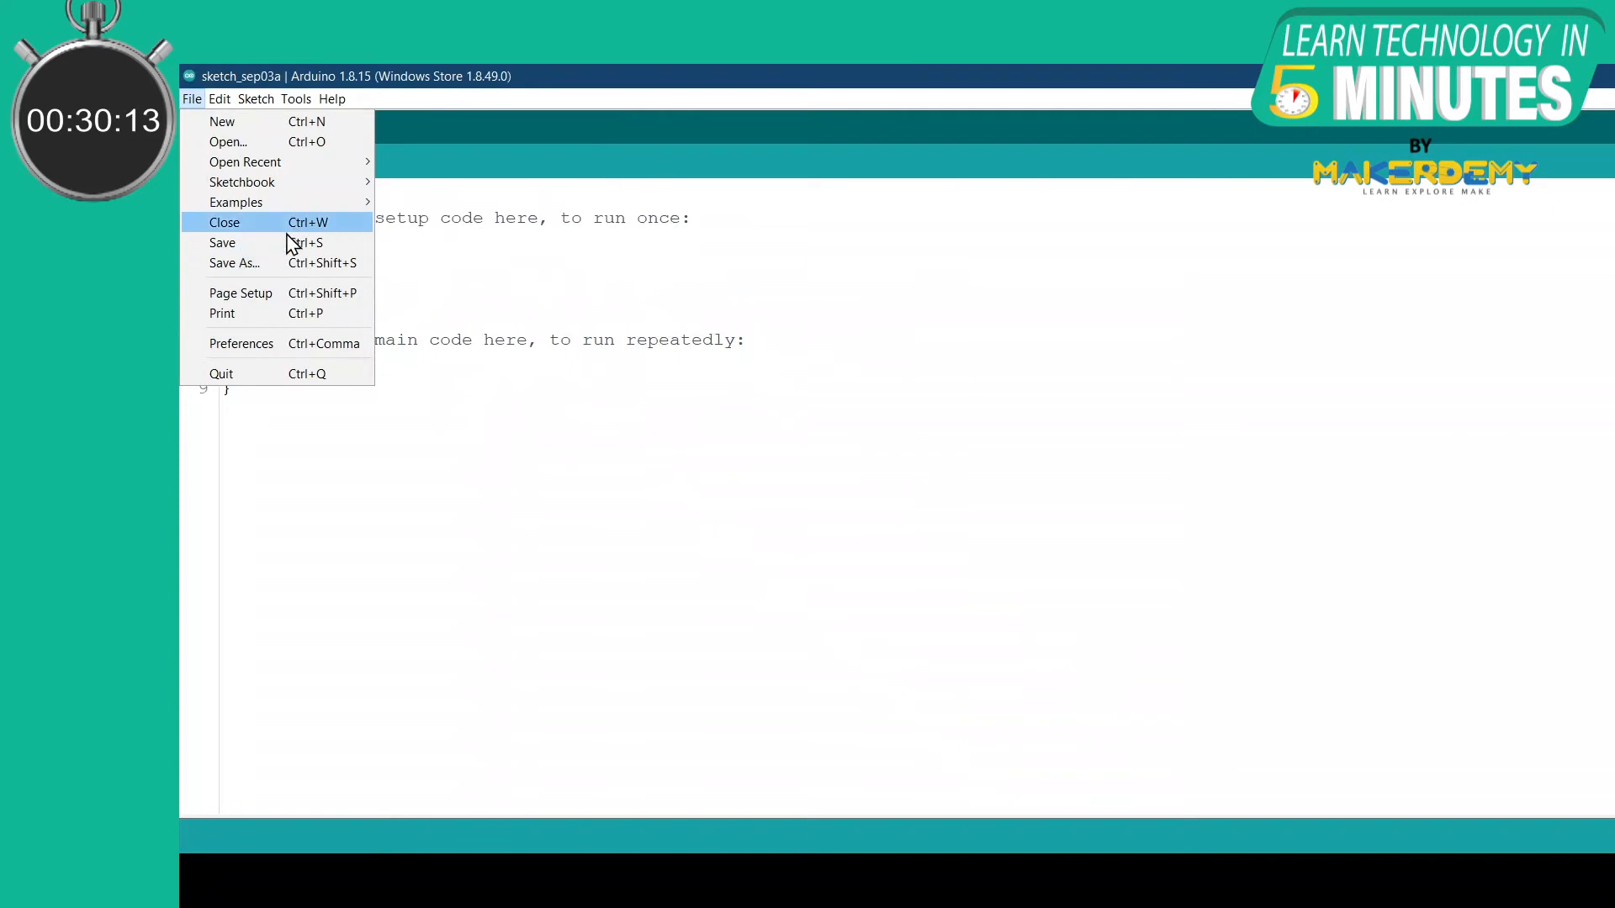
pyautogui.moveTo(241, 343)
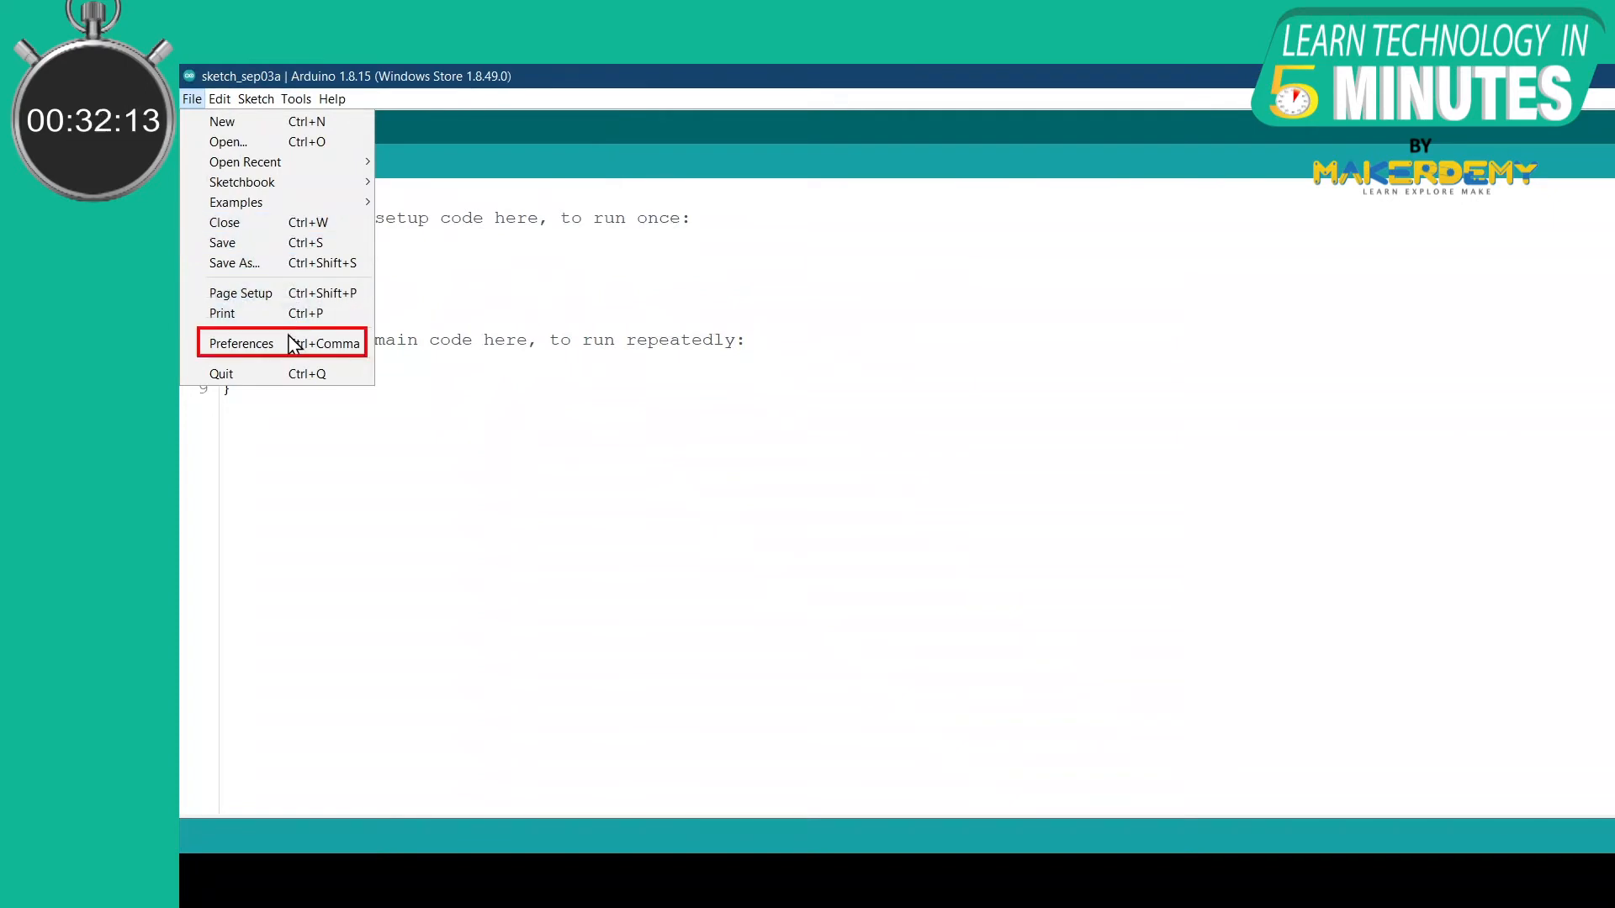
# Step: Store the ESP32 and ESP8266 board manager URLs in Preferences and save them
pyautogui.click(241, 343)
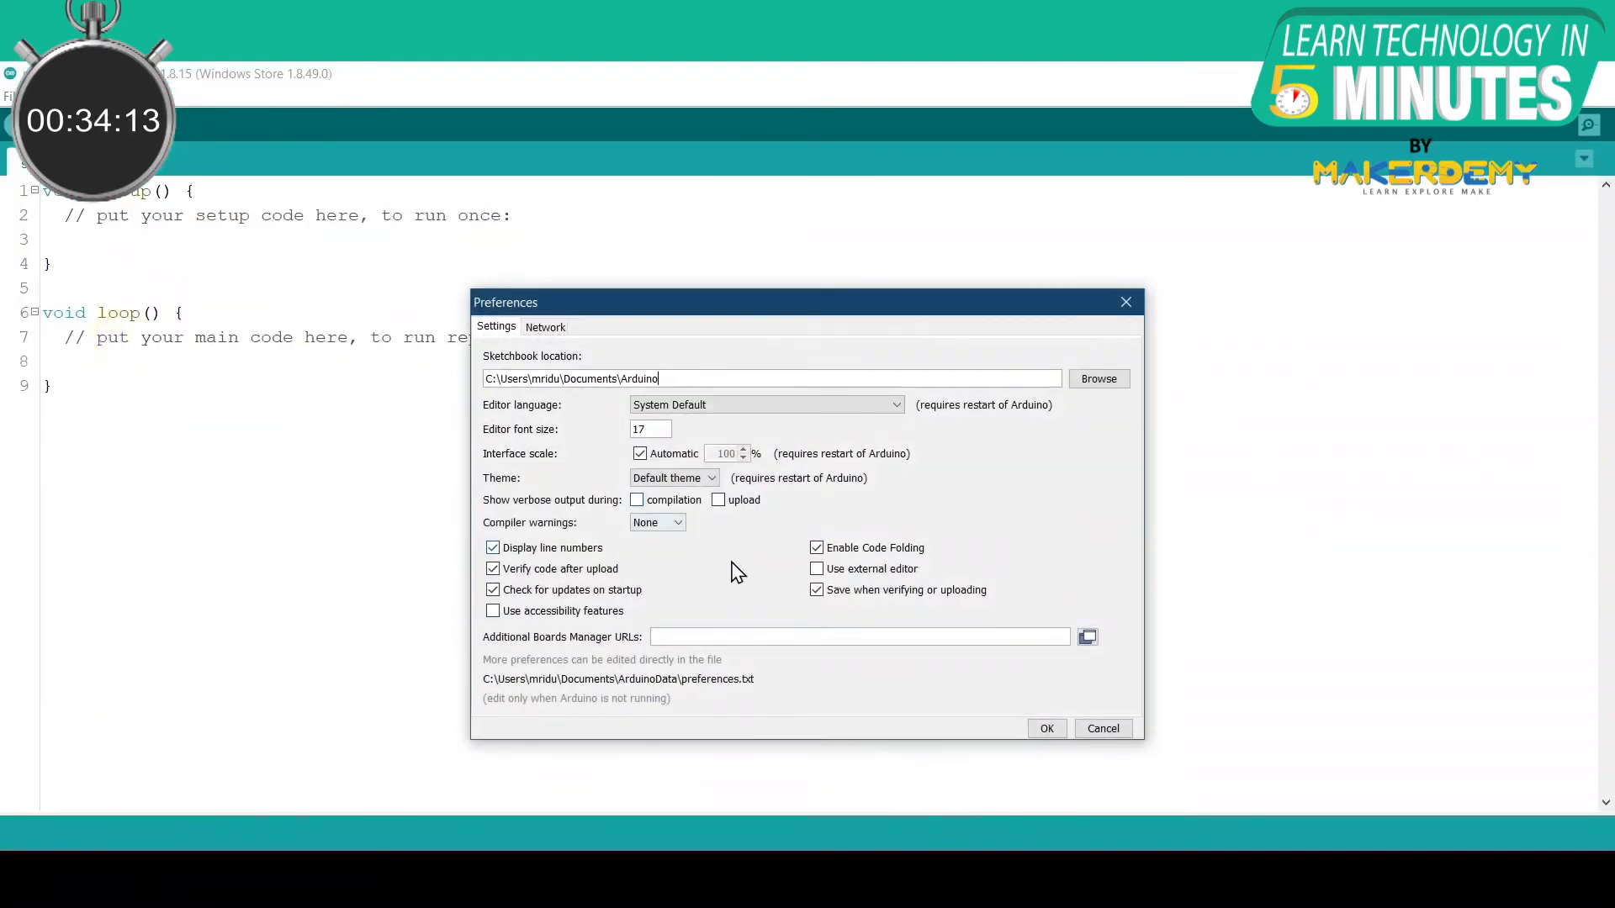
pyautogui.click(1088, 635)
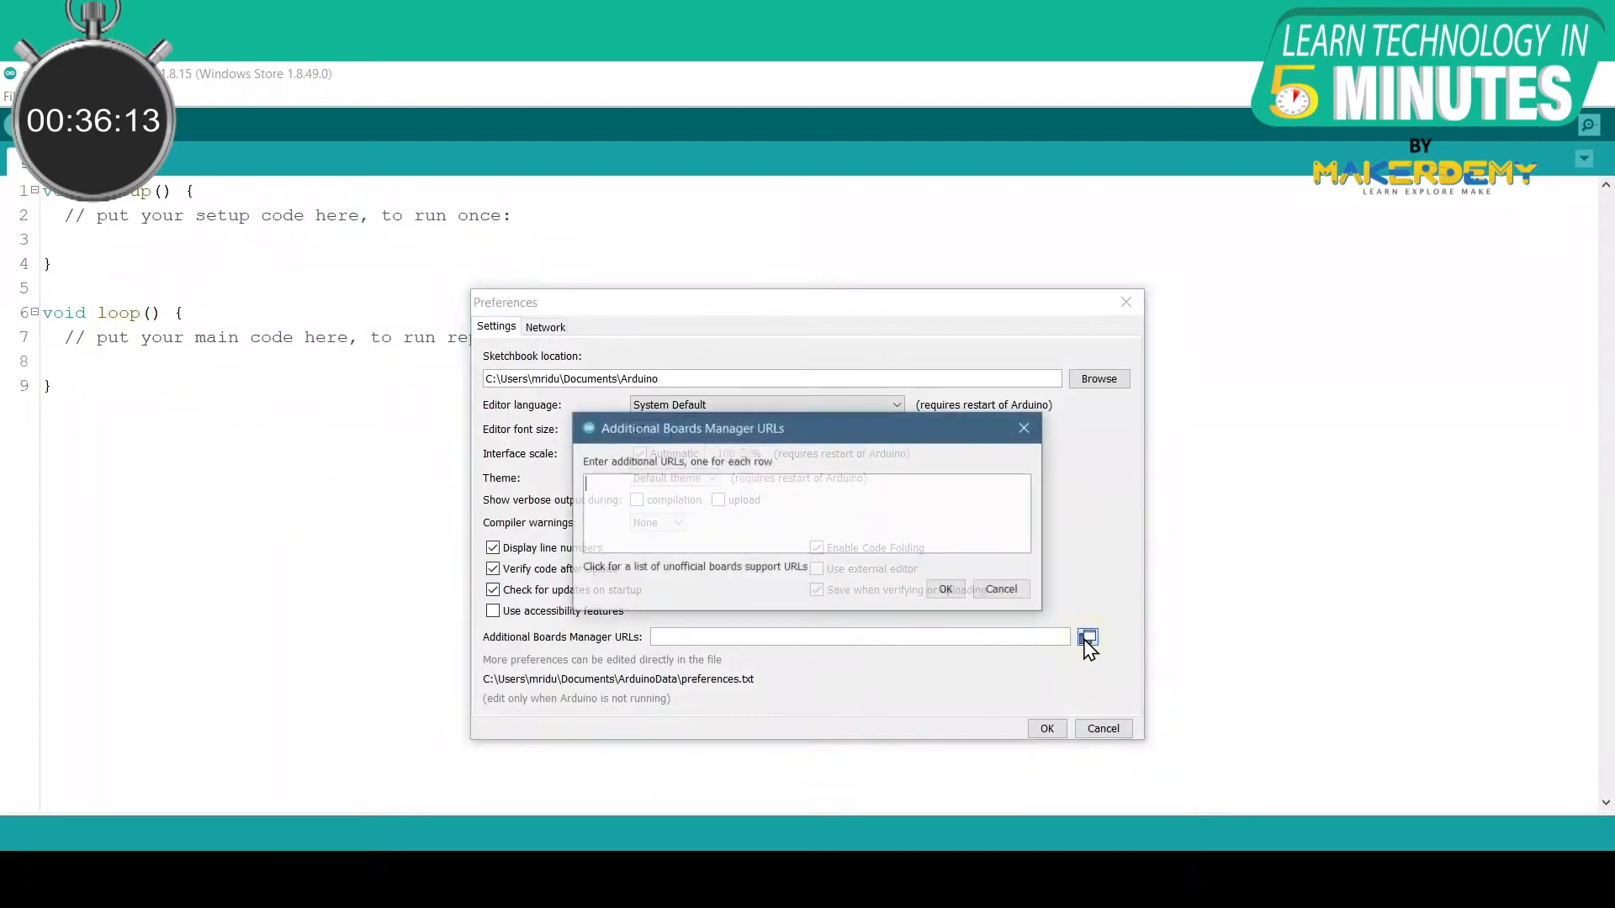
pyautogui.click(944, 588)
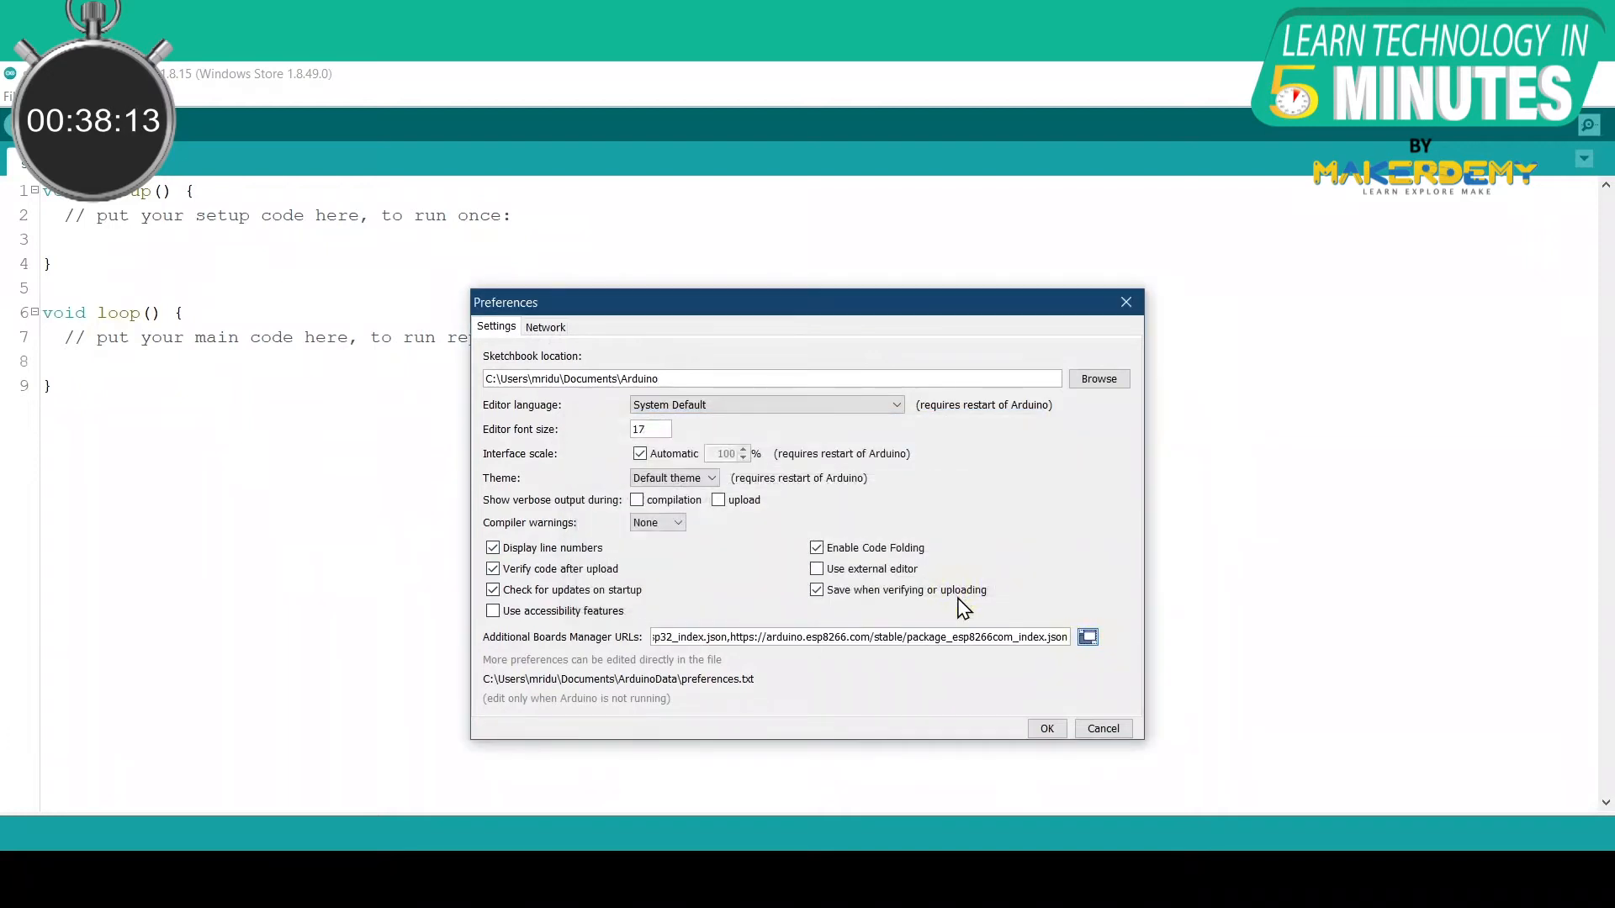
pyautogui.click(1044, 728)
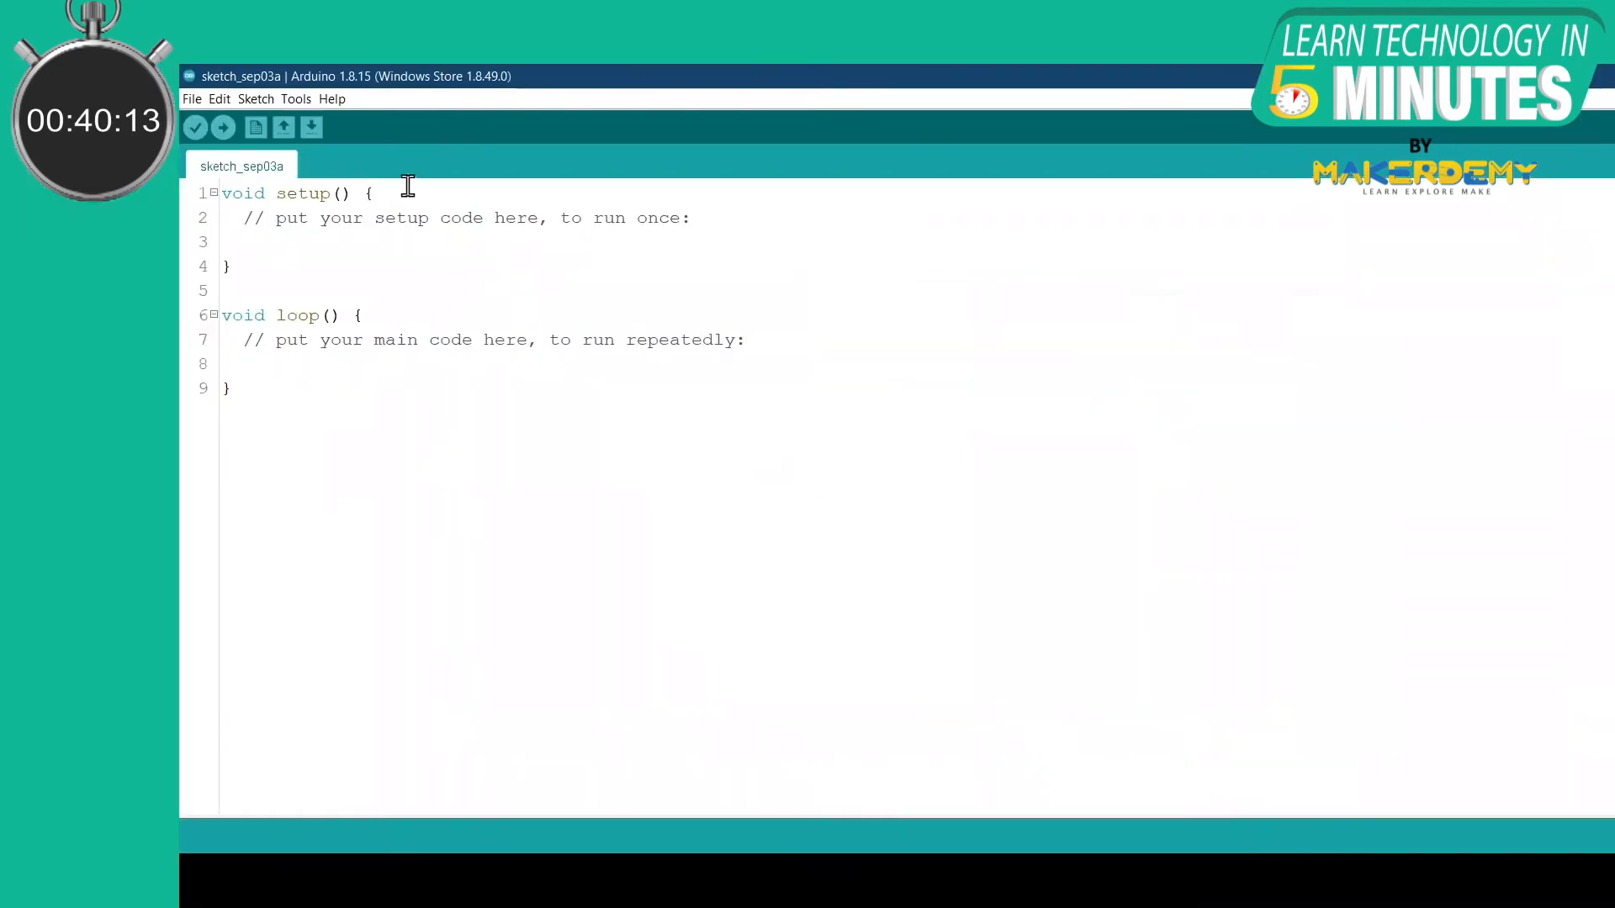
pyautogui.click(296, 99)
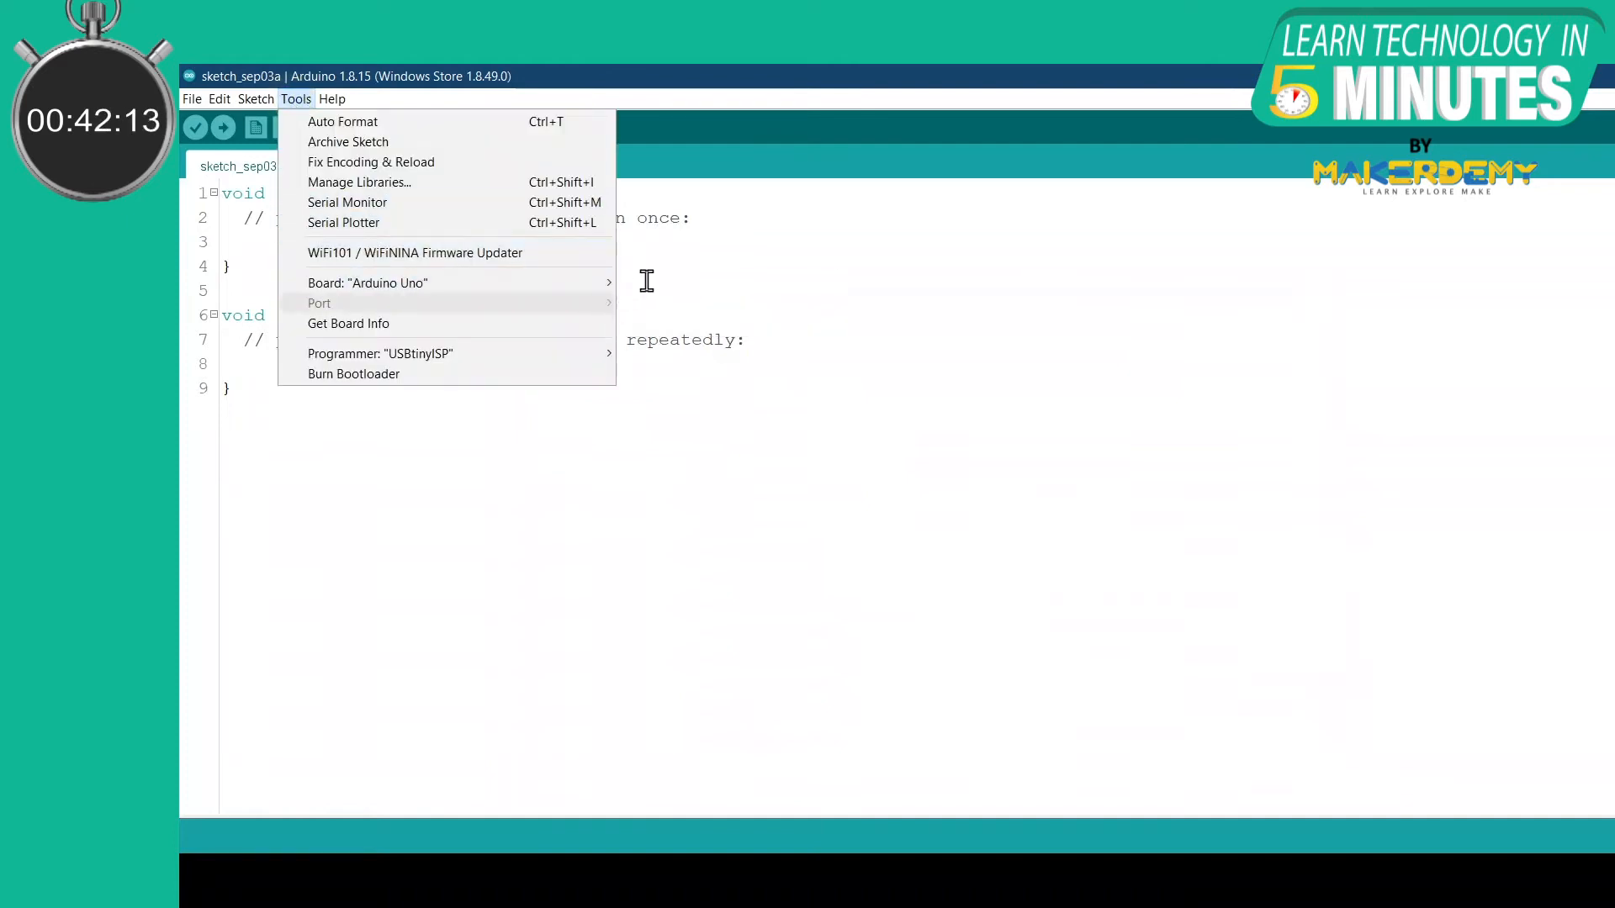
pyautogui.click(366, 282)
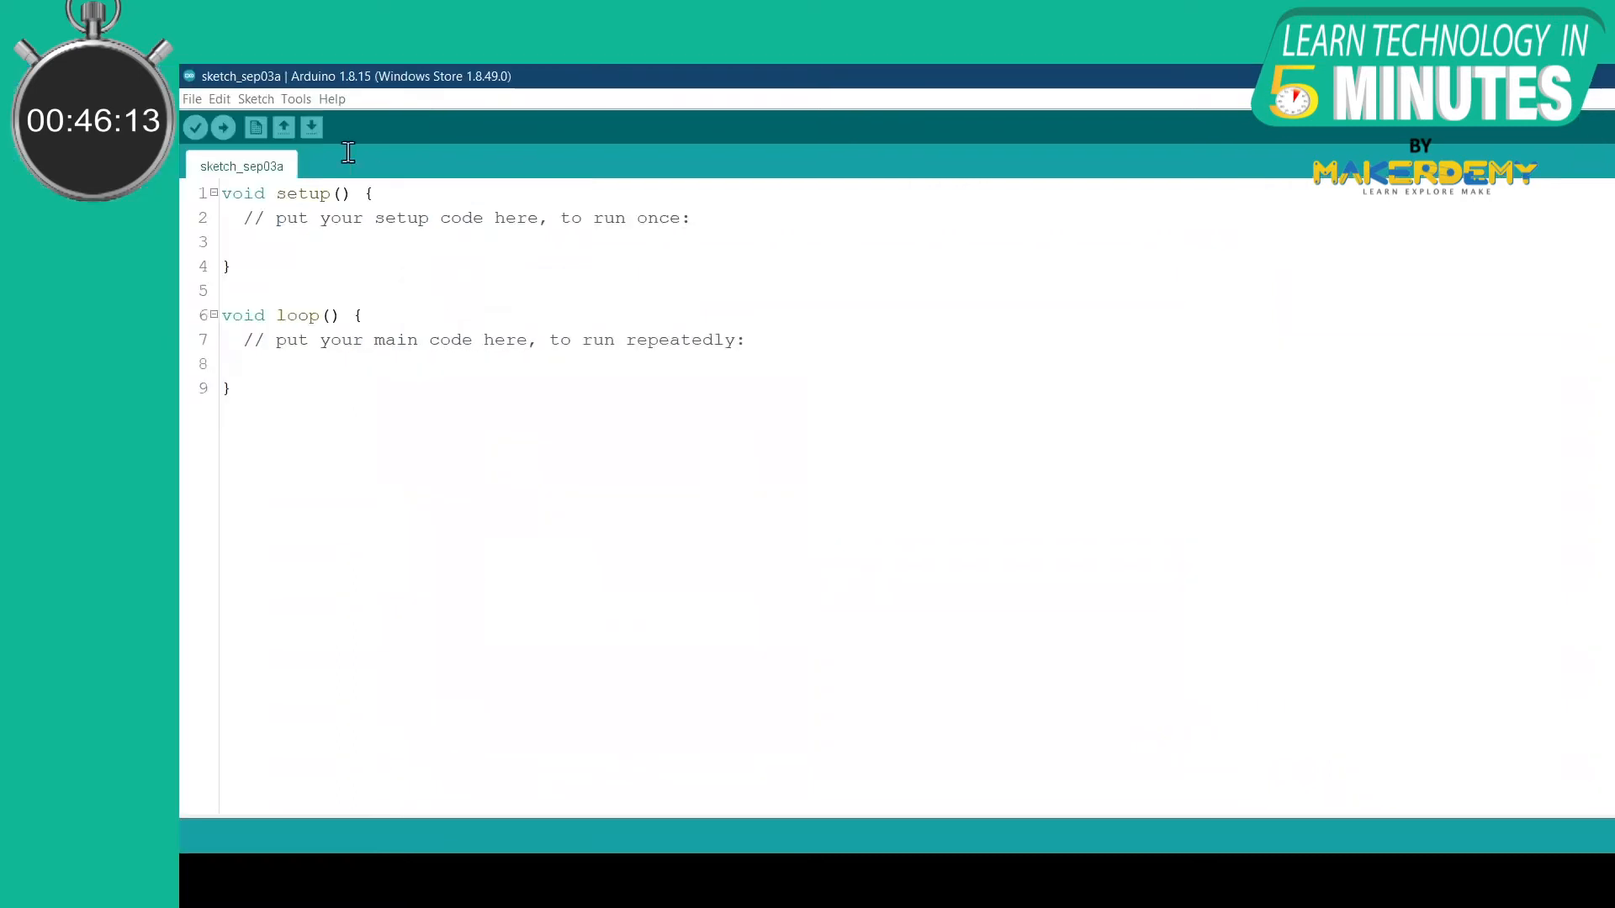
pyautogui.click(296, 99)
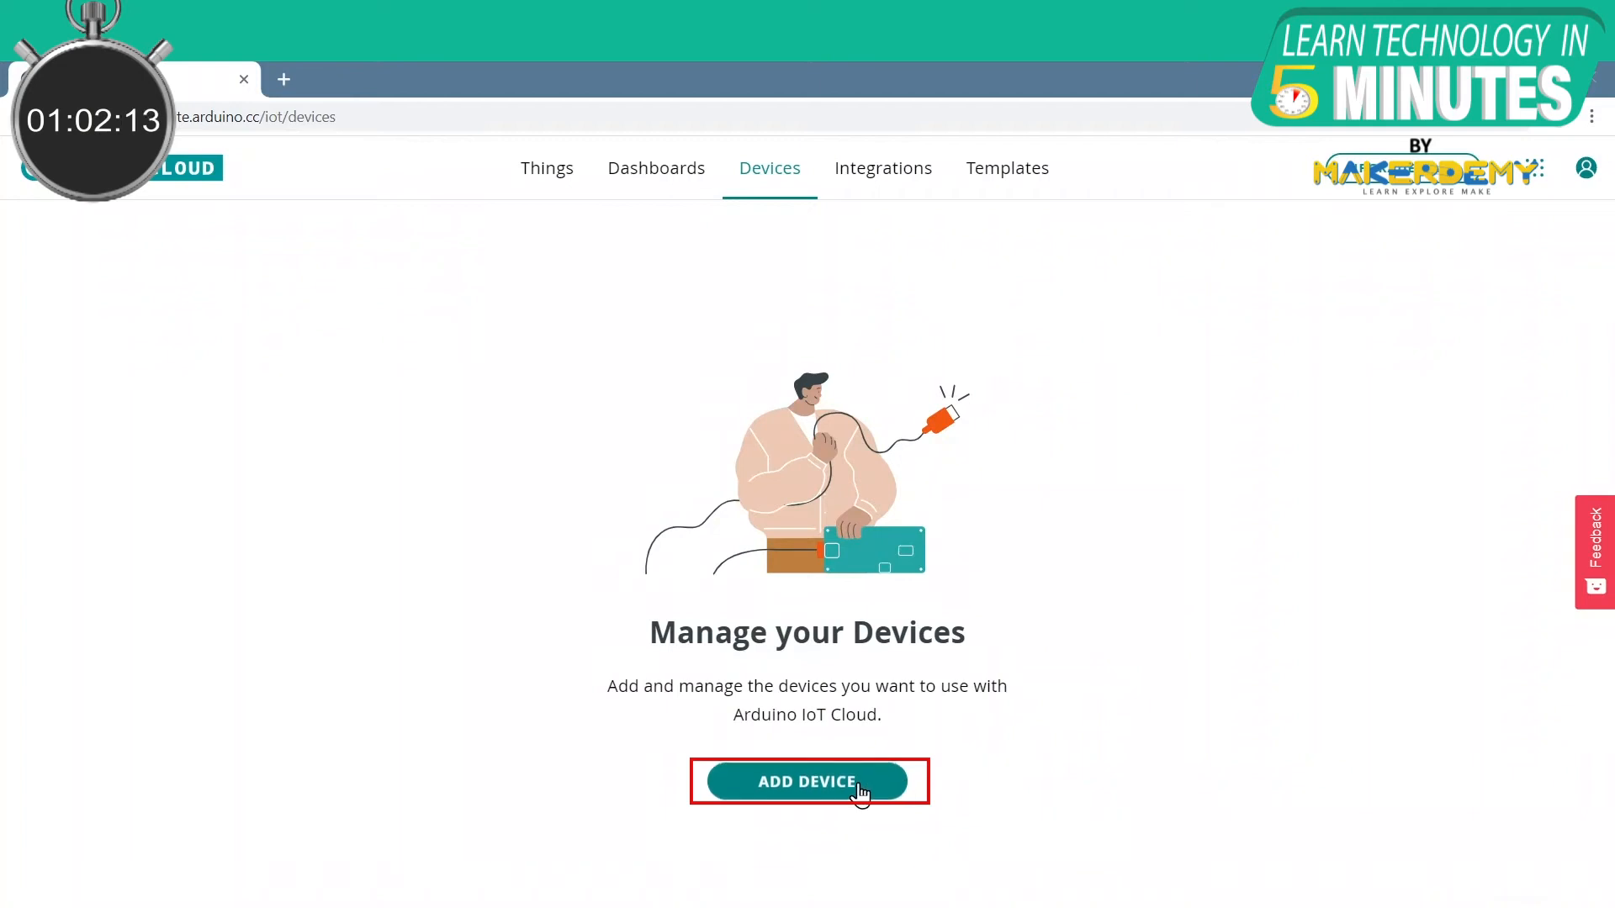
# Step: Start the Add Device flow from the empty Devices page
pyautogui.click(807, 782)
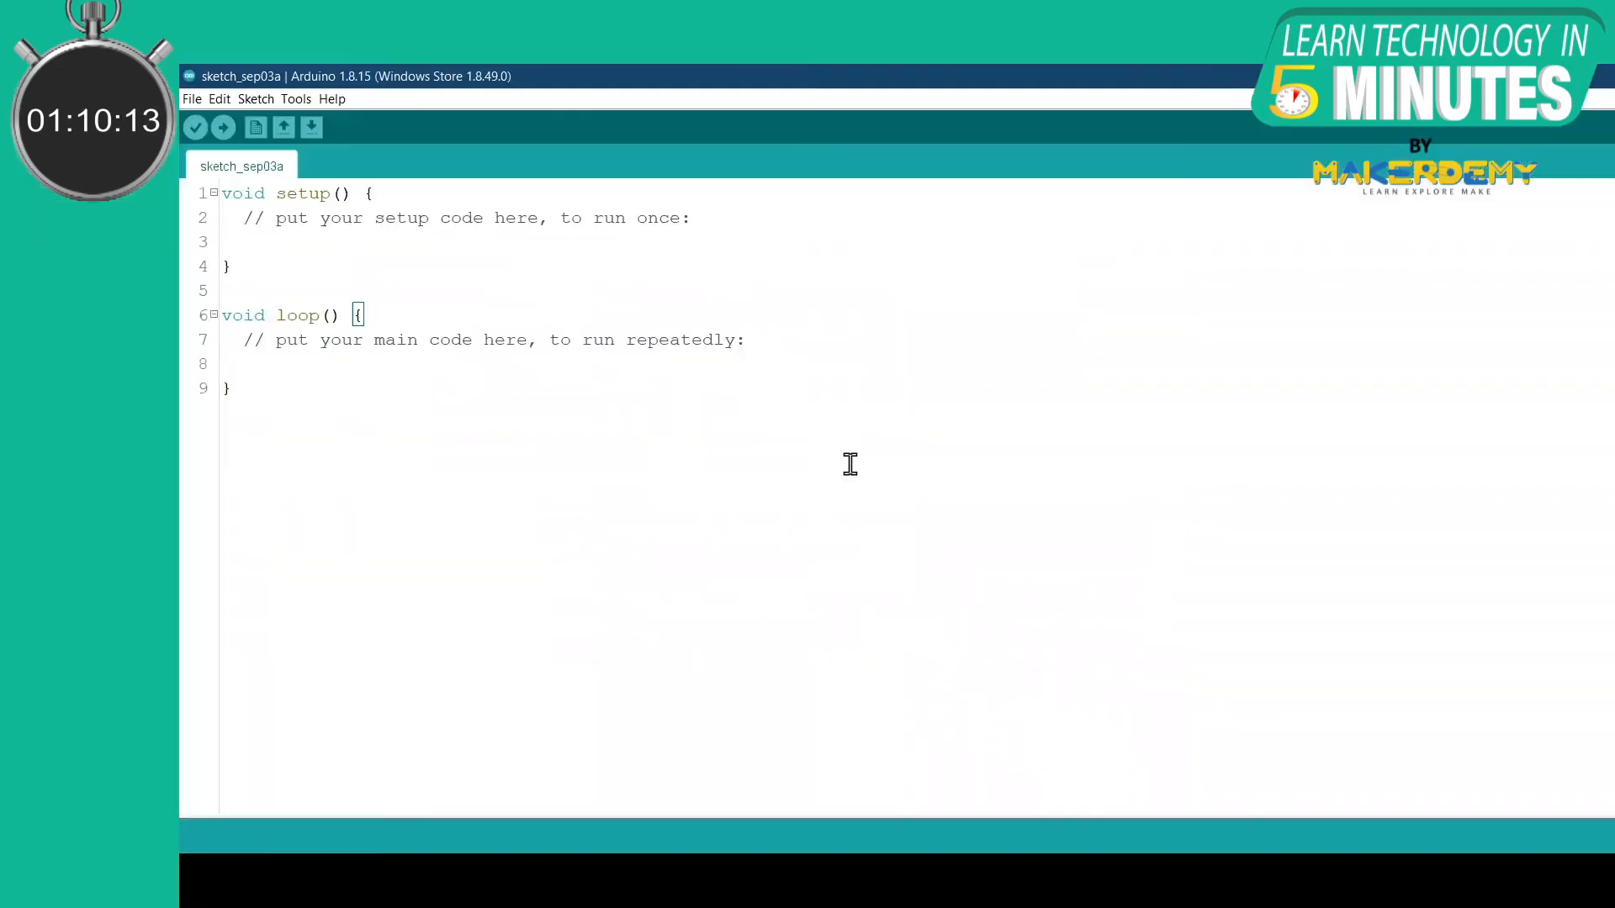
# Step: Complete line 17 of the Thing sketch as #include <Arduino_JSON.h>
pyautogui.click(254, 98)
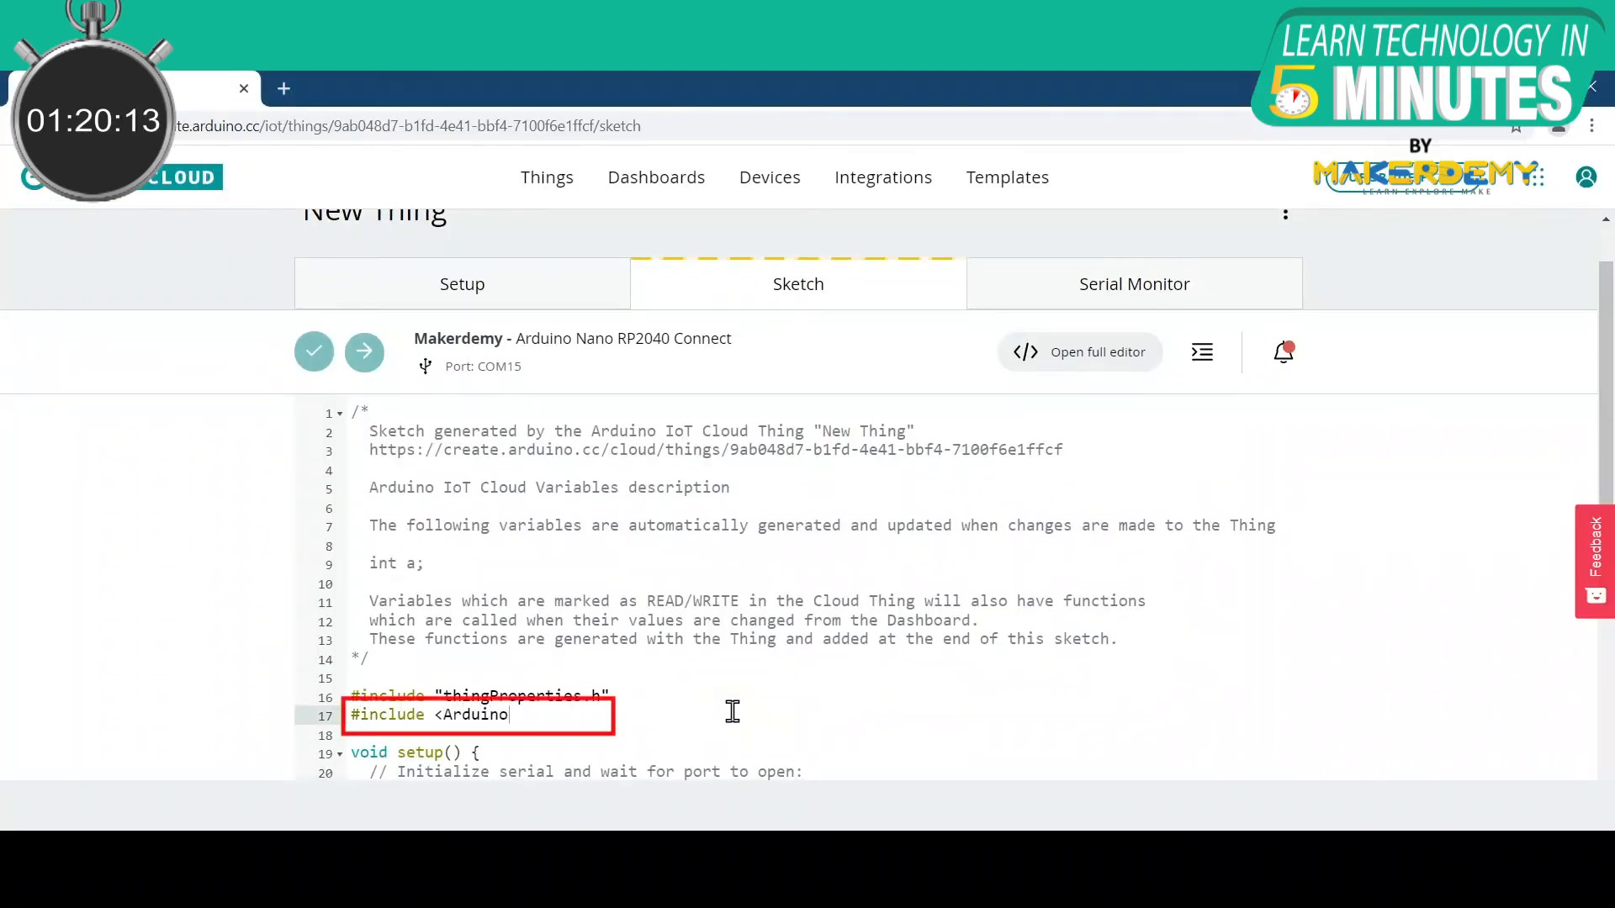
pyautogui.write('_JS')
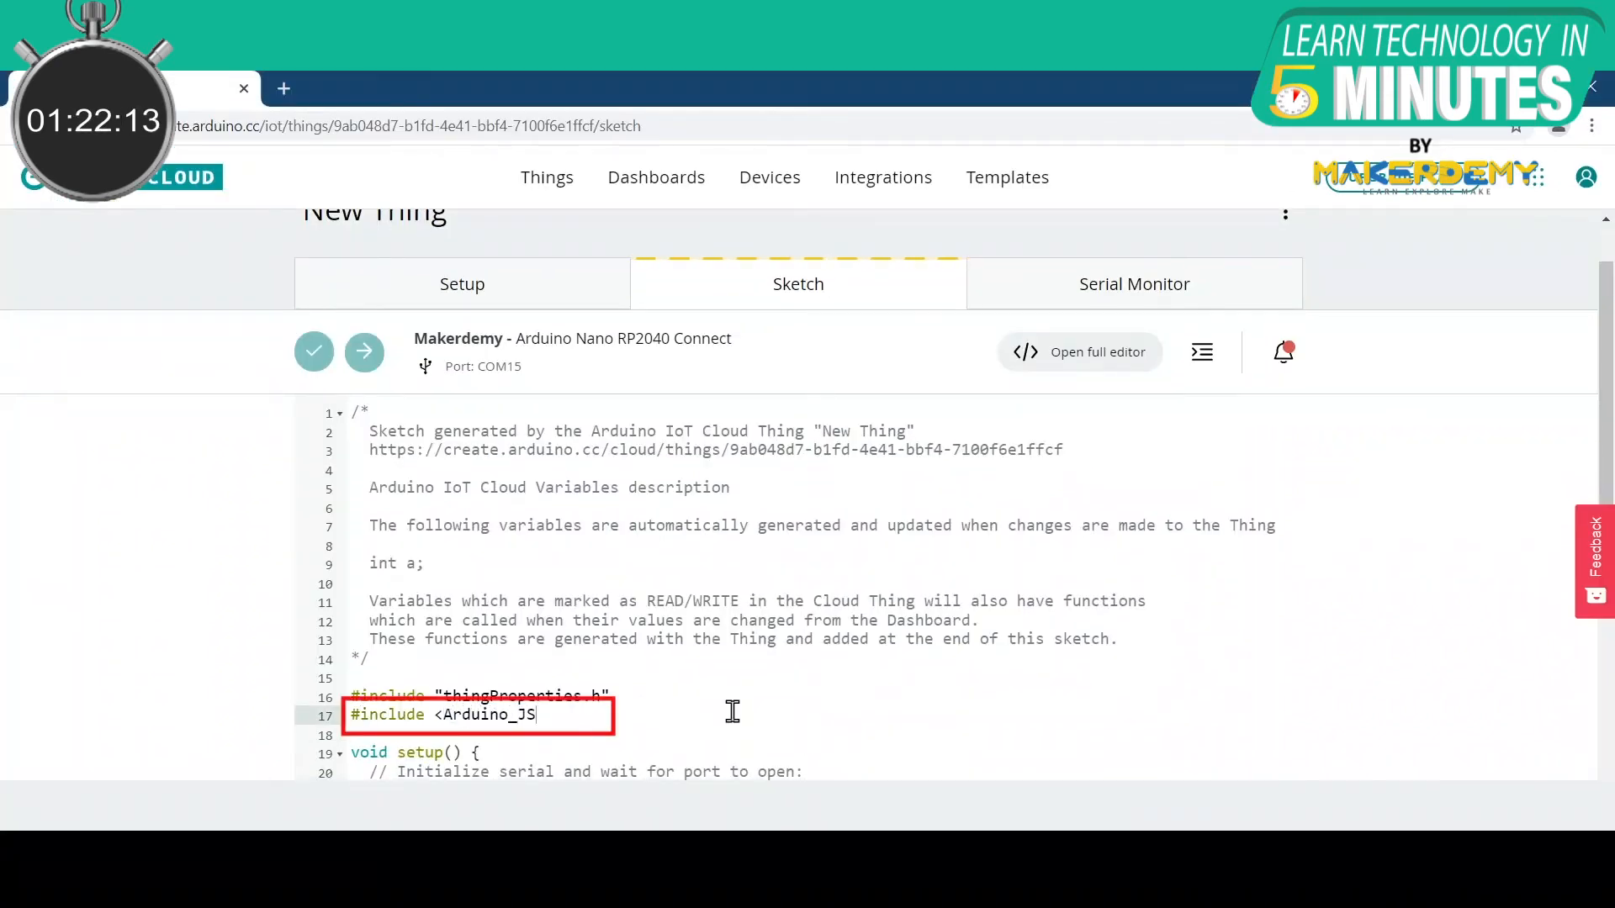
pyautogui.write('ON.h>')
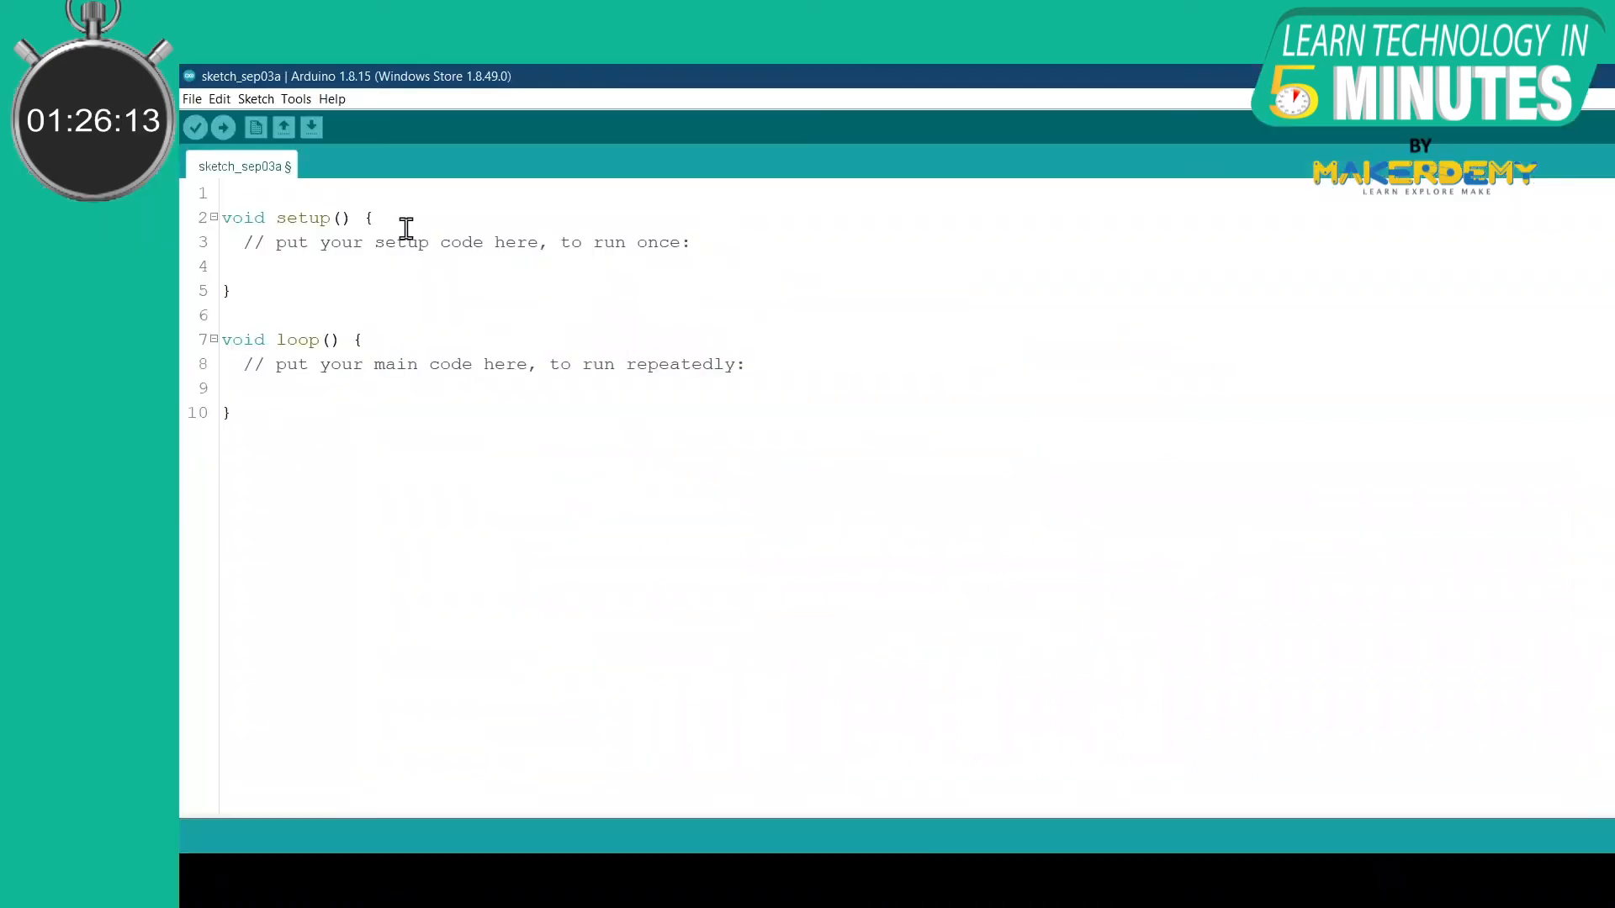
# Step: Search the library manager for 'JSON' libraries
pyautogui.click(255, 97)
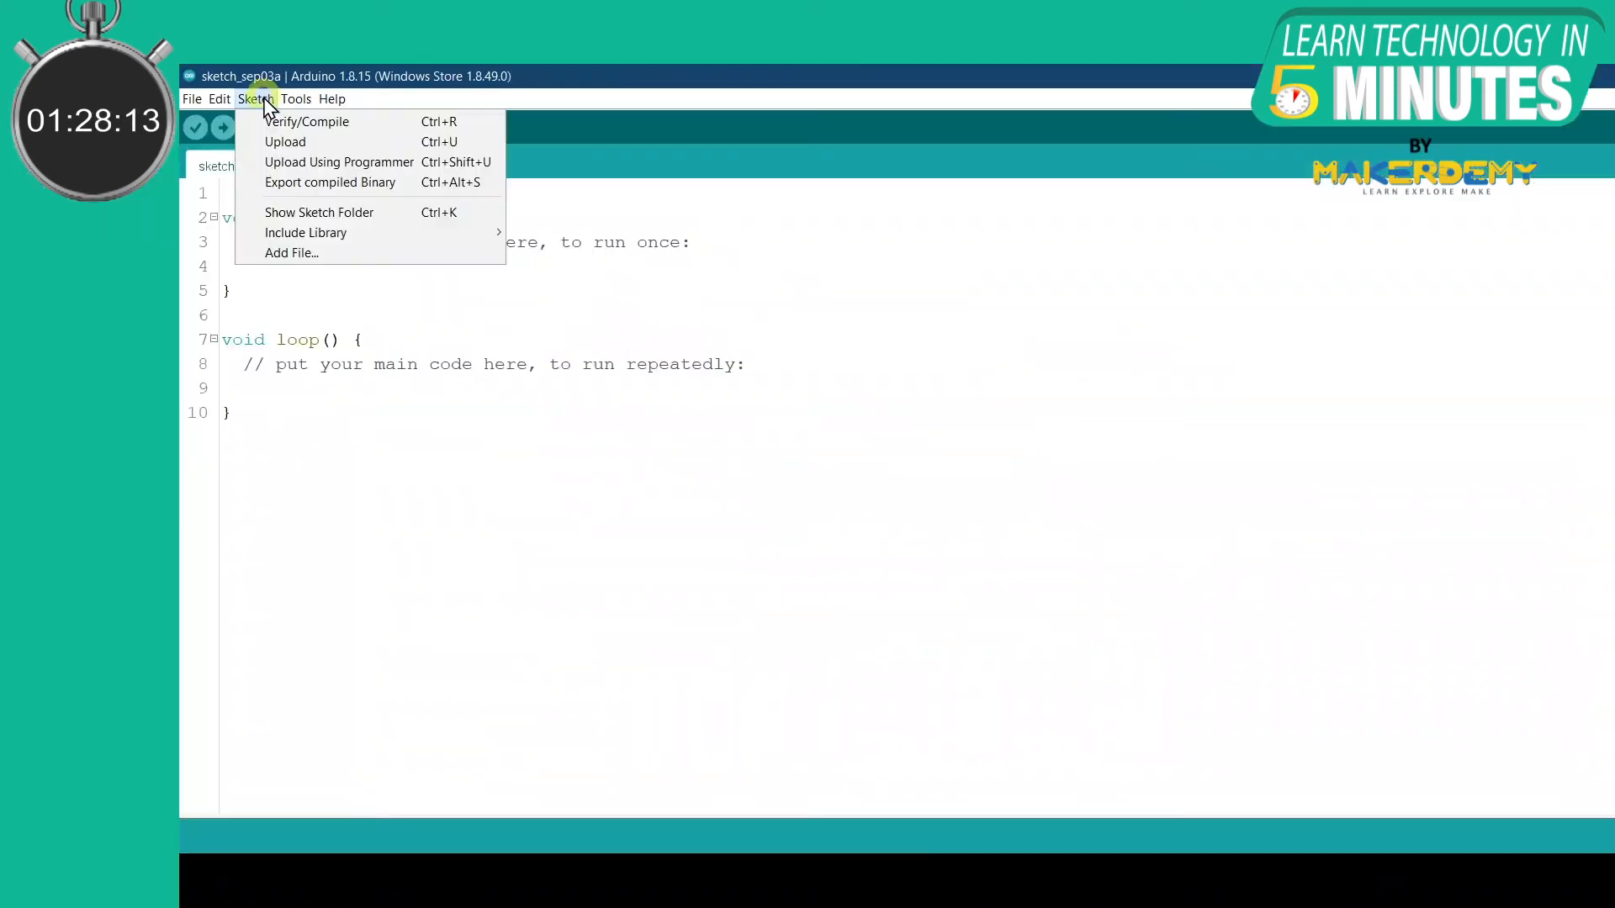
pyautogui.moveTo(304, 232)
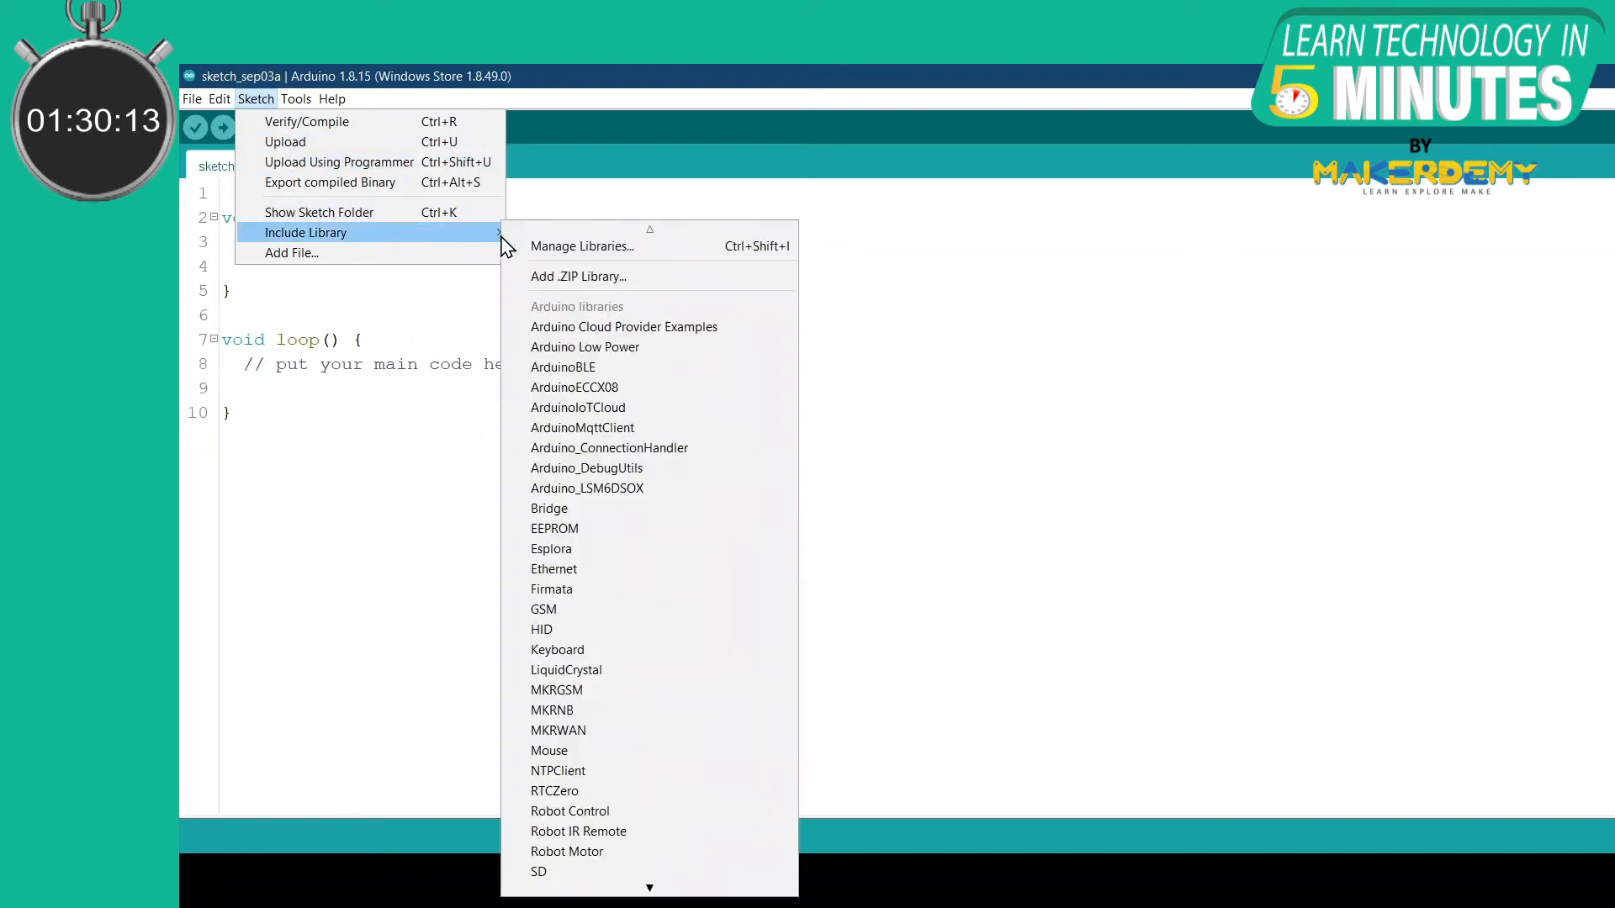
pyautogui.click(582, 246)
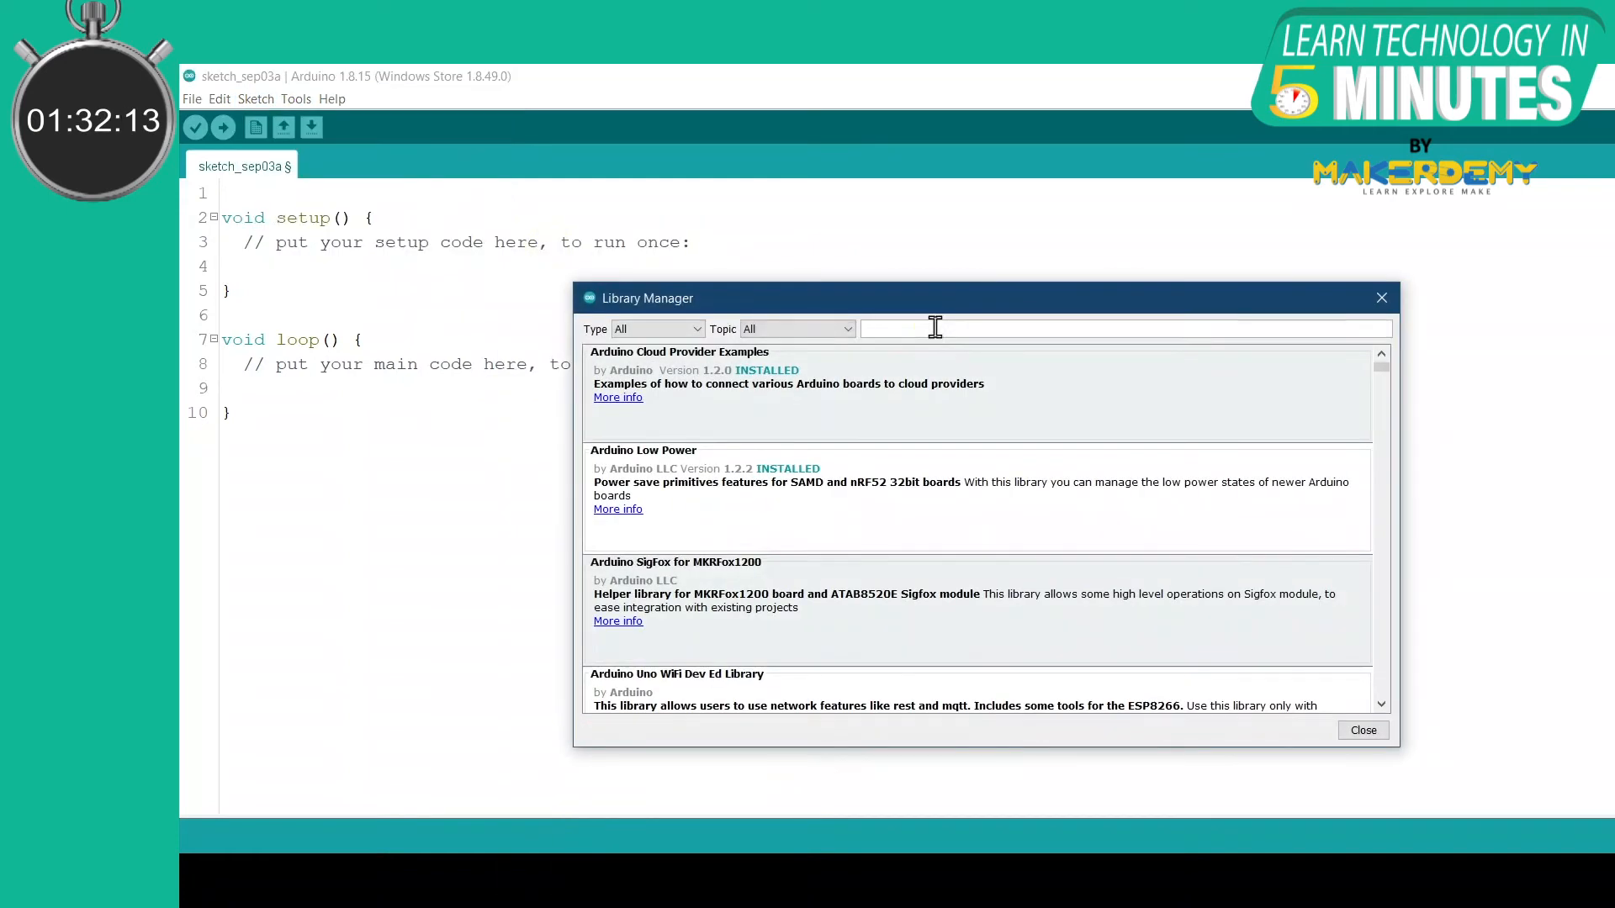
pyautogui.write('JSON')
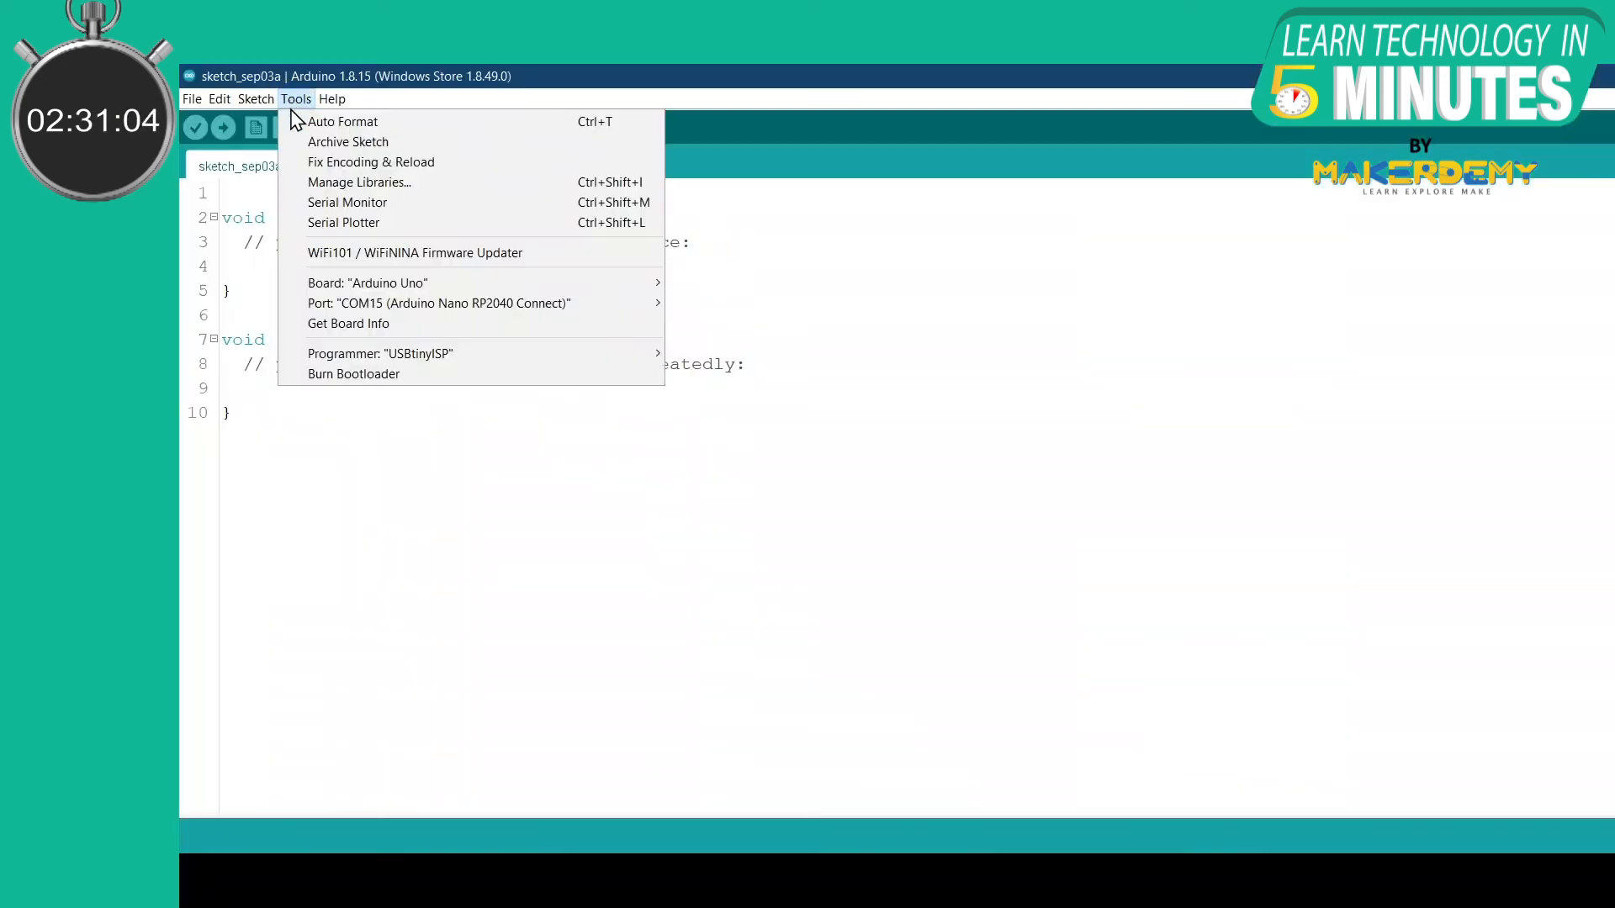
pyautogui.moveTo(343, 222)
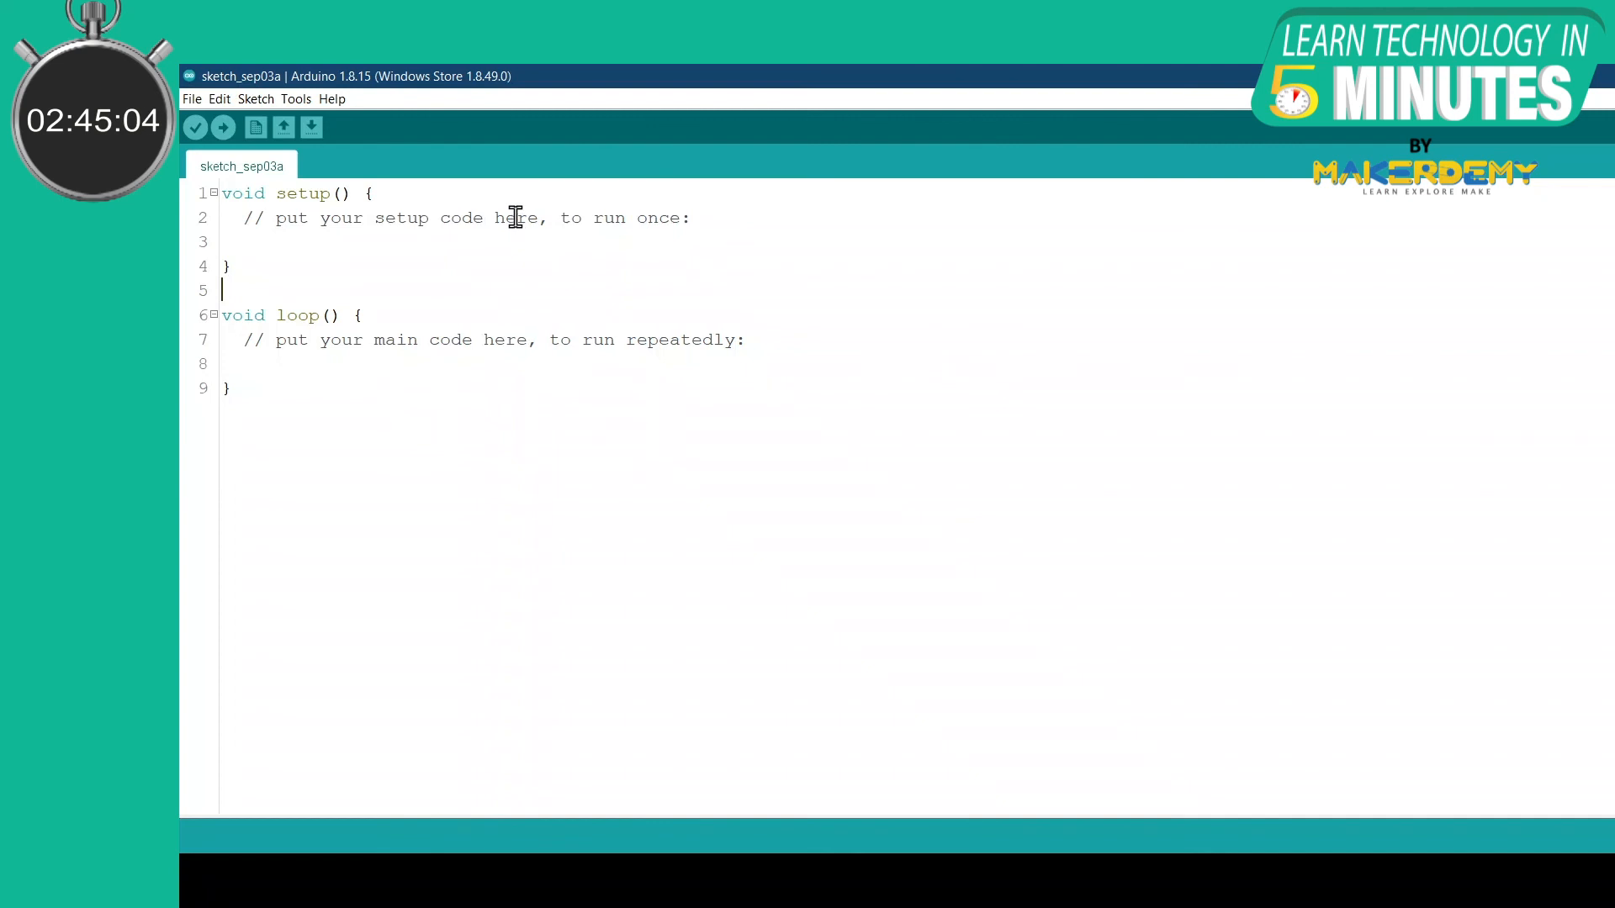
# Step: Show the Tools menu entries for Serial Monitor, Serial Plotter and Burn Bootloader
pyautogui.click(297, 100)
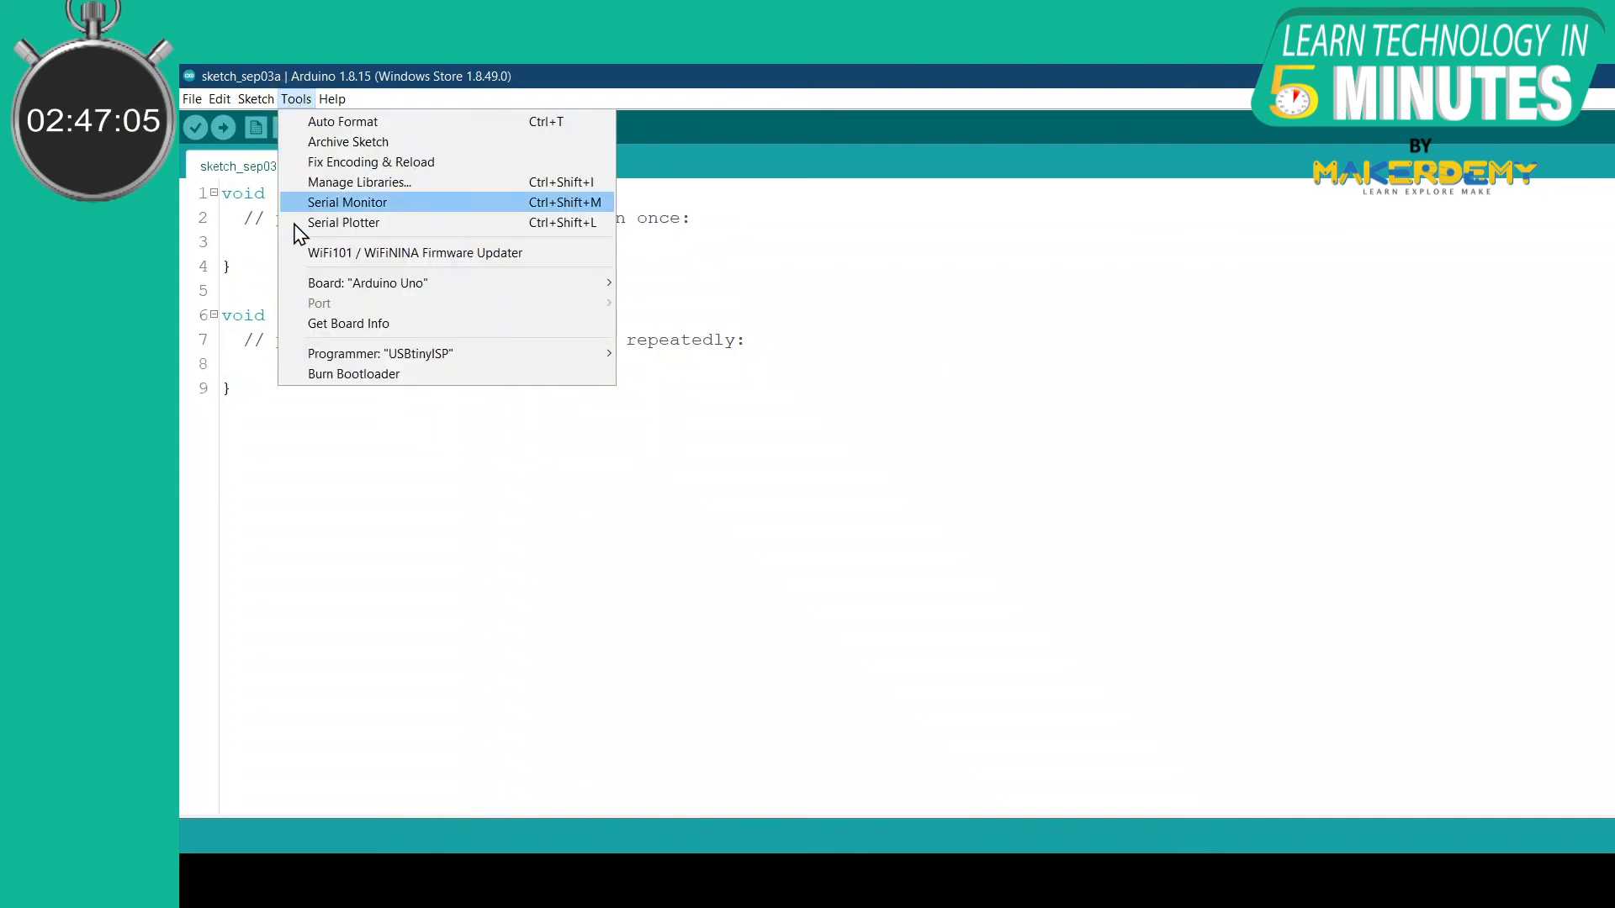
pyautogui.moveTo(355, 374)
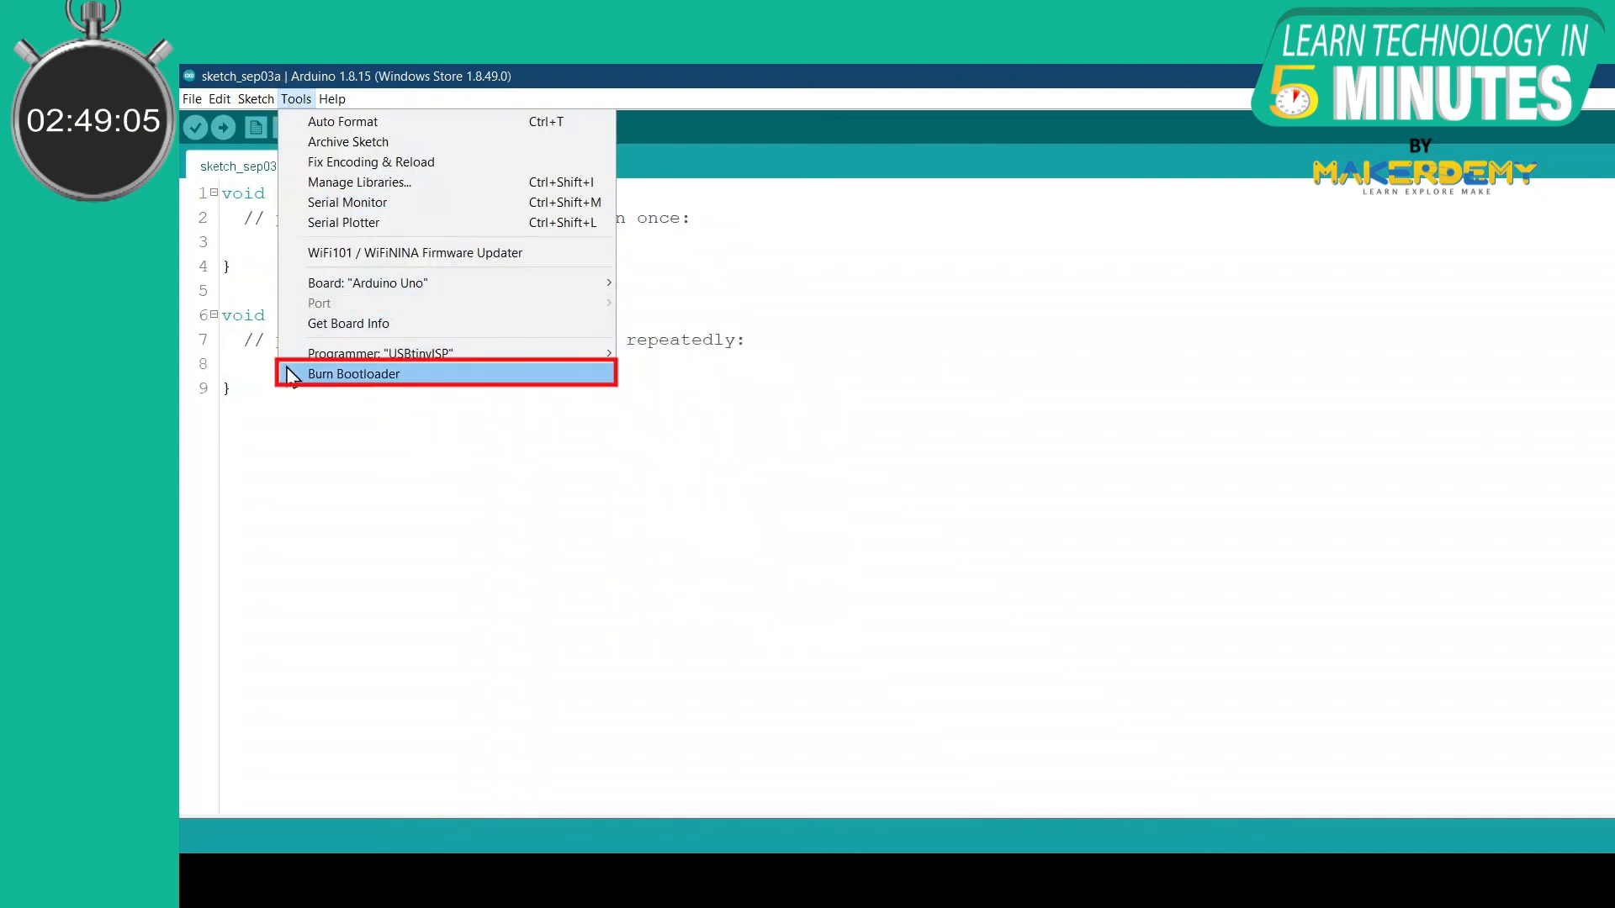